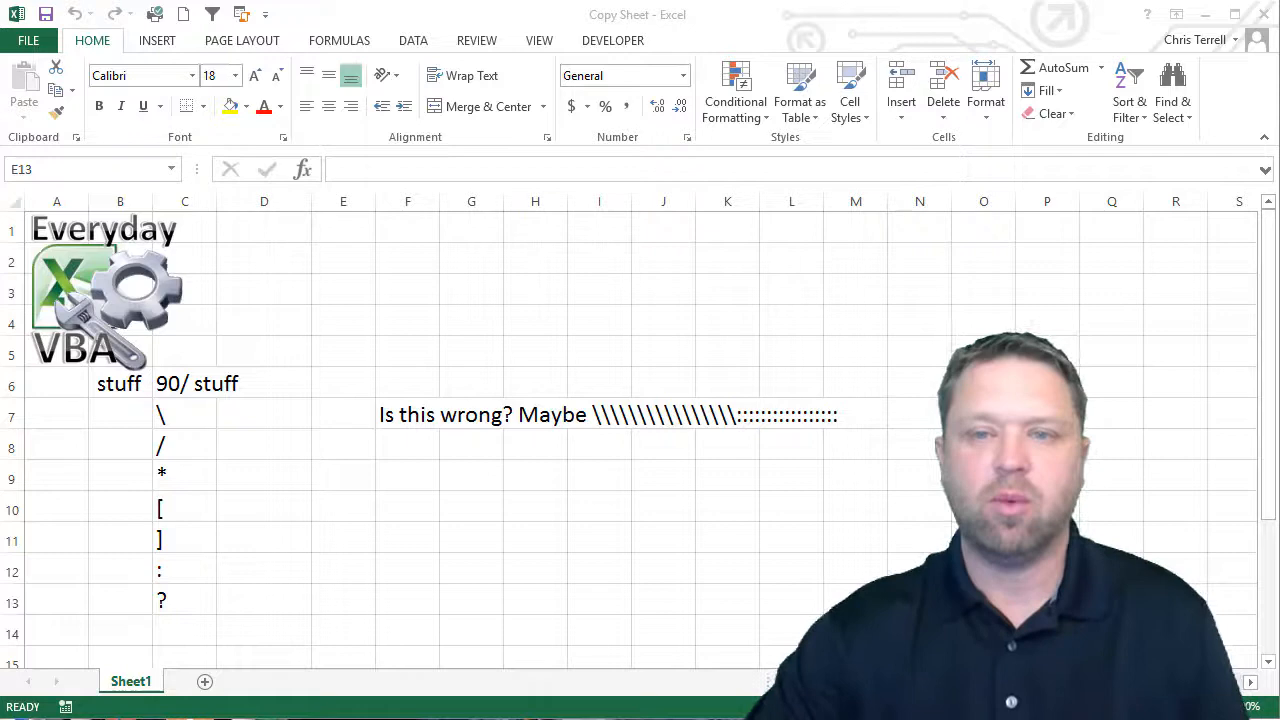
Open the Visual Basic Editor with Alt+F11 to view the SheetString macro code.
{"action": "key", "text": "Alt+F11"}
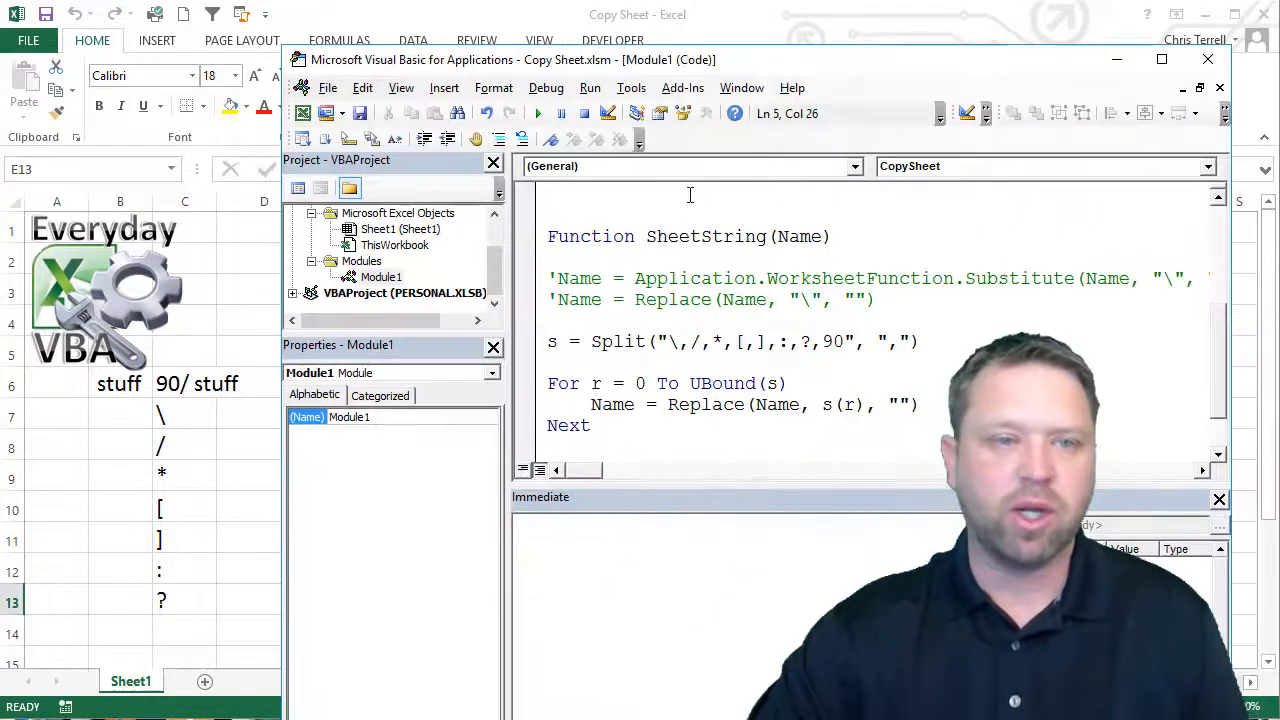
{"action": "mouse_move", "coordinate": [784, 253]}
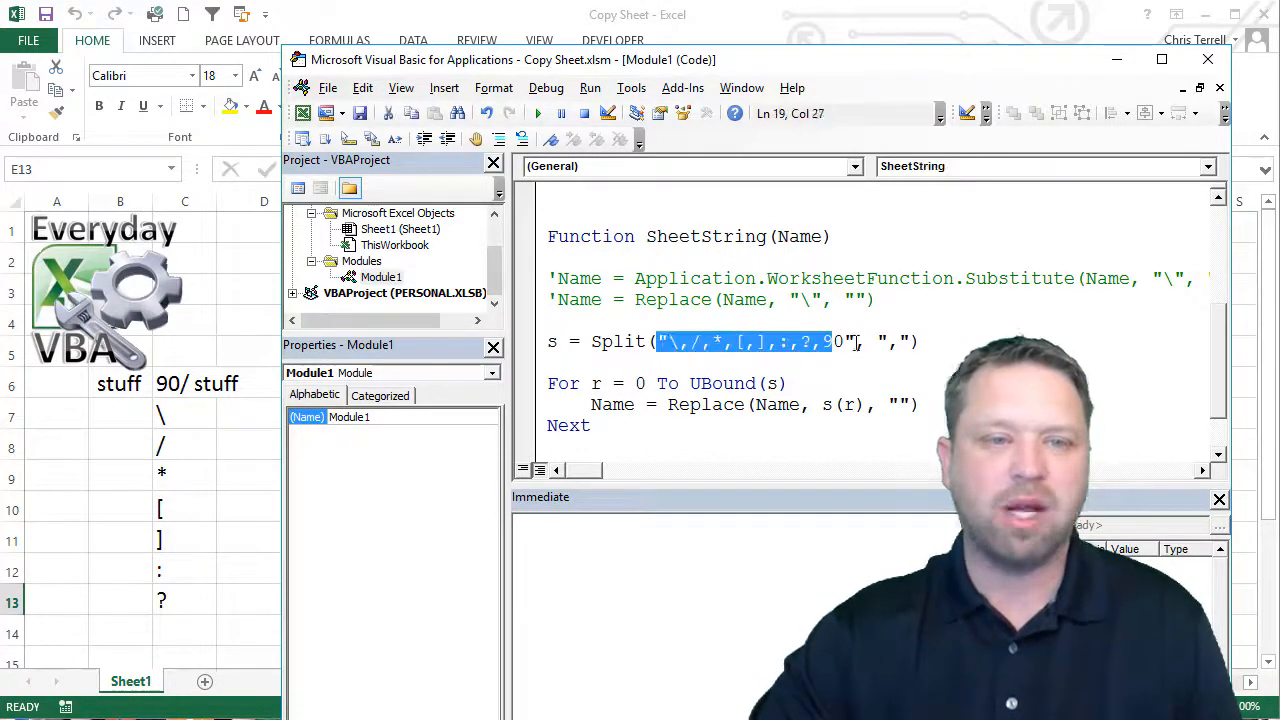
Add 90 to the SheetString Split removal list and return to the worksheet.
{"action": "type", "text": "90"}
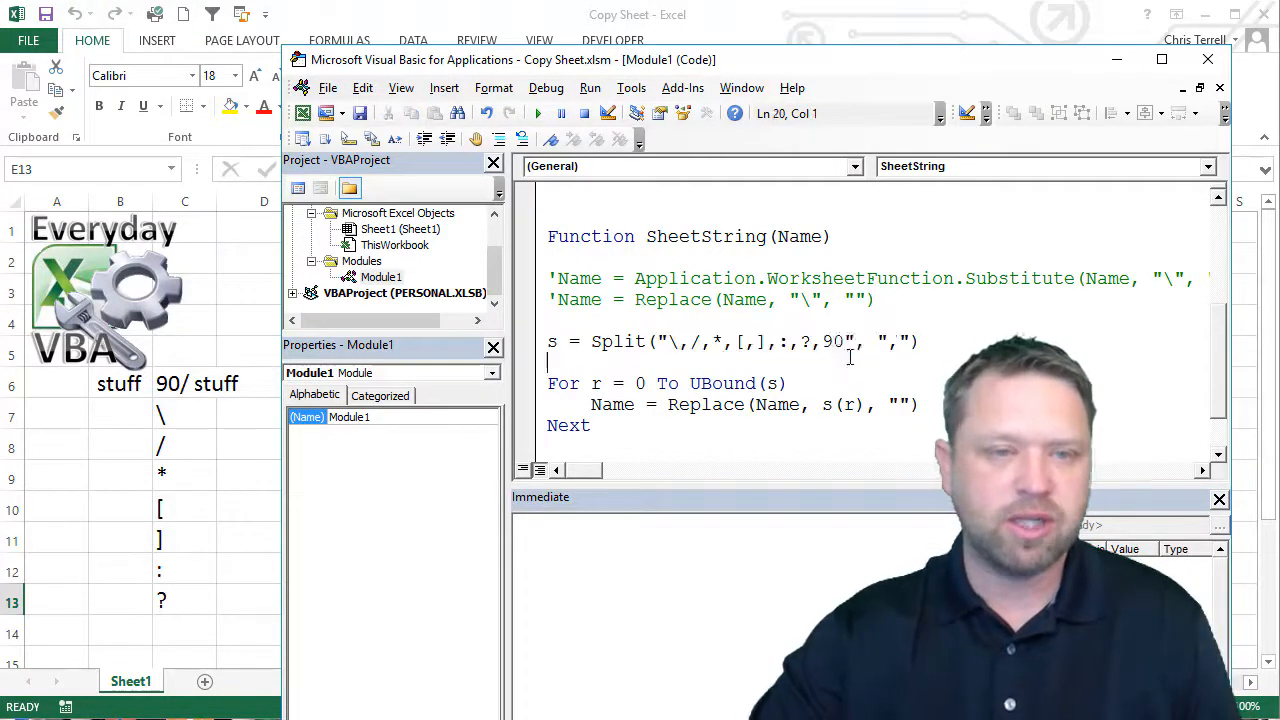
{"action": "left_click", "coordinate": [830, 342]}
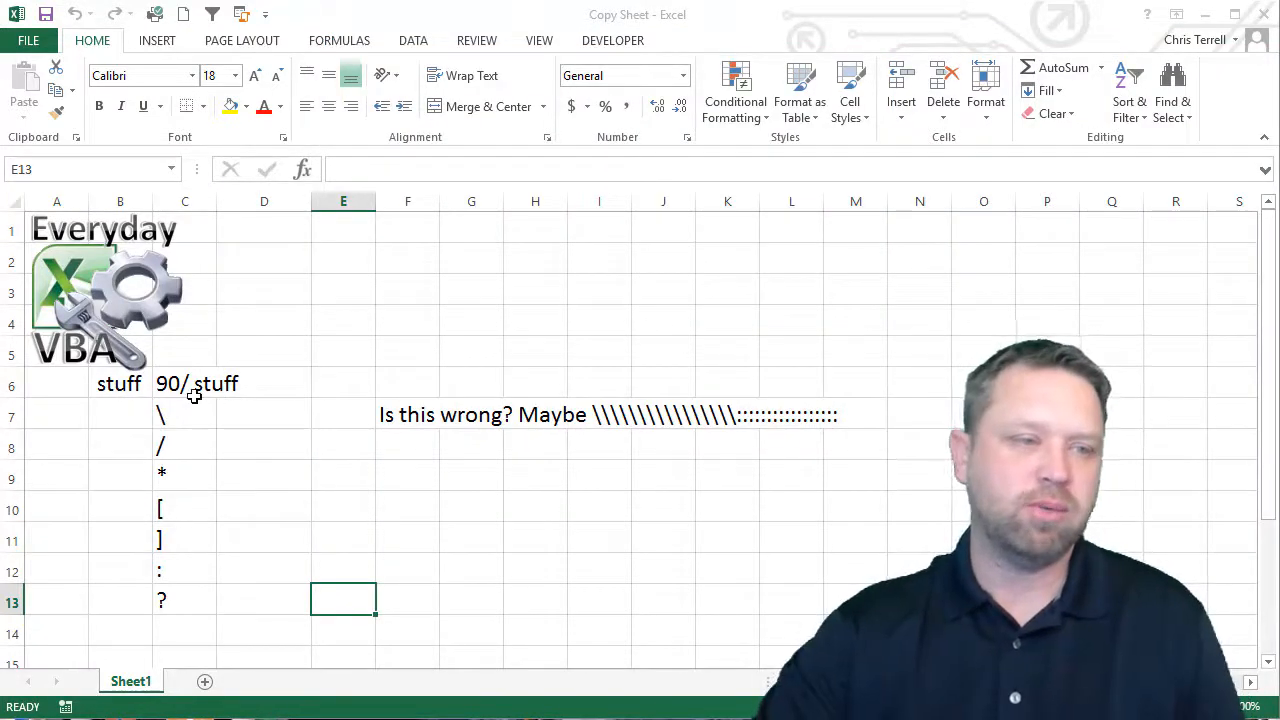
{"action": "left_click", "coordinate": [184, 414]}
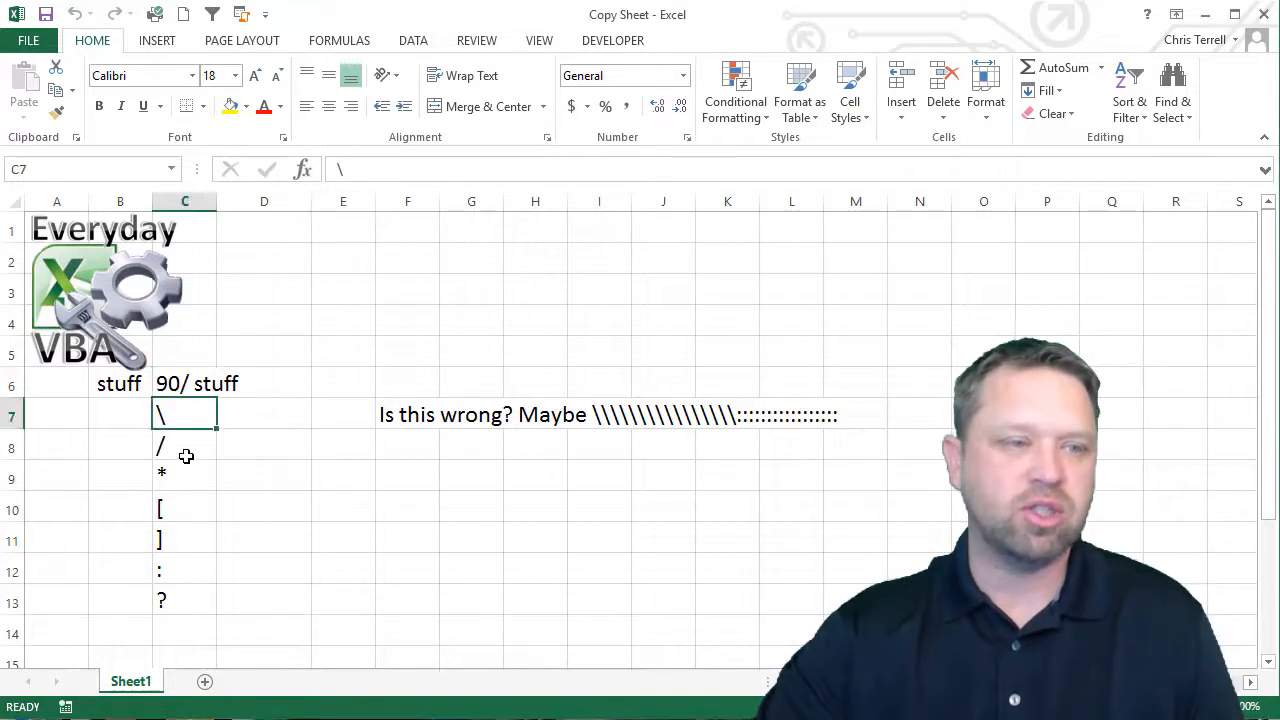
{"action": "left_click_drag", "start_coordinate": [184, 414], "coordinate": [184, 599]}
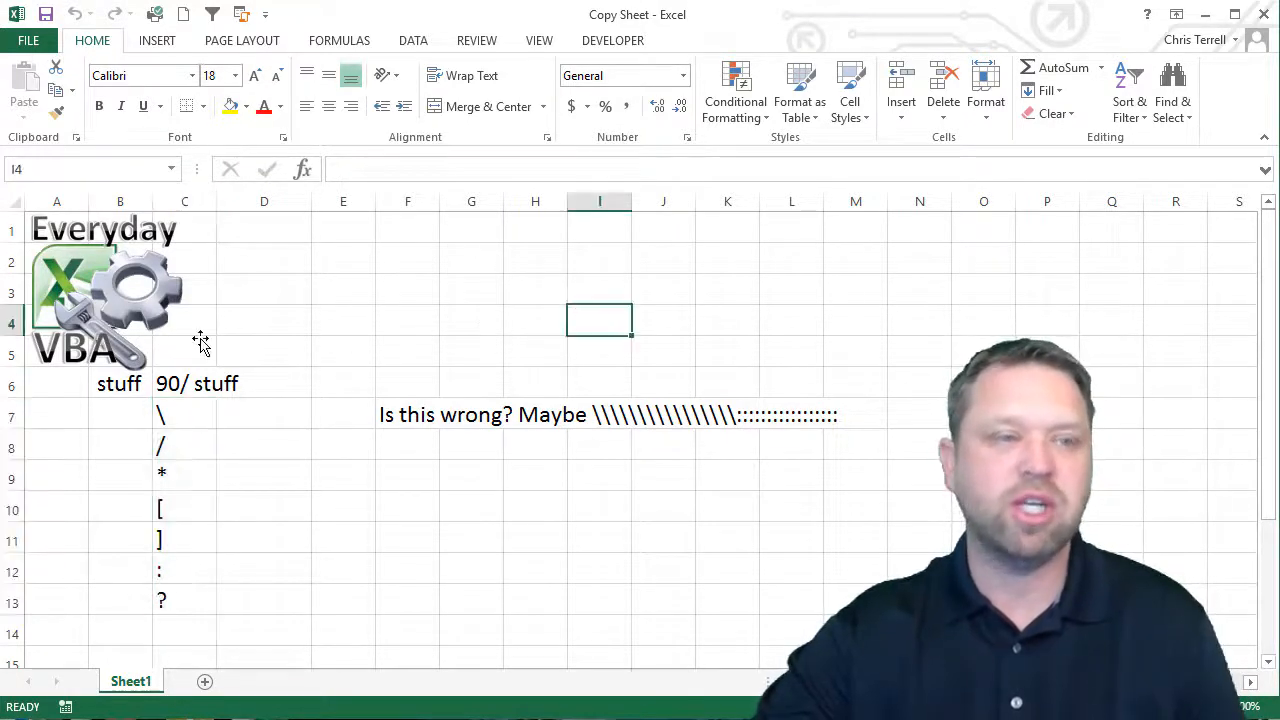
Assign the CopySheet macro to the Everyday VBA logo picture.
{"action": "left_click", "coordinate": [110, 300]}
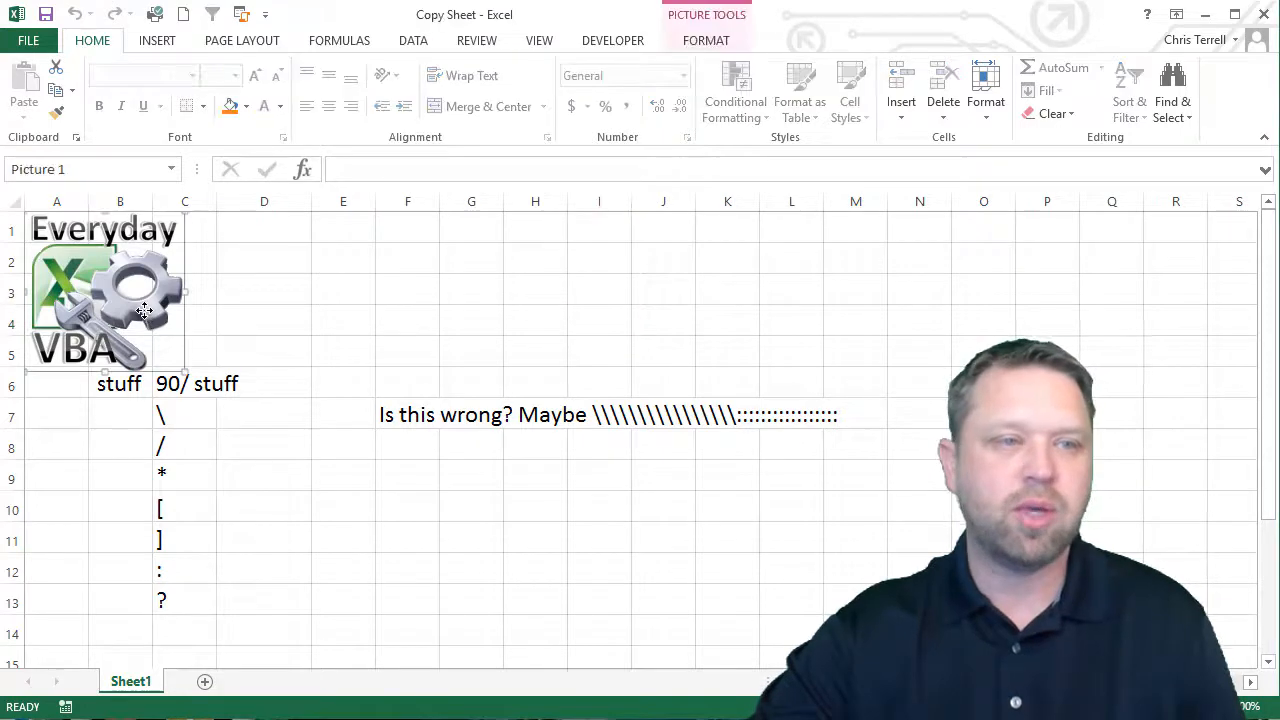
{"action": "right_click", "coordinate": [133, 295]}
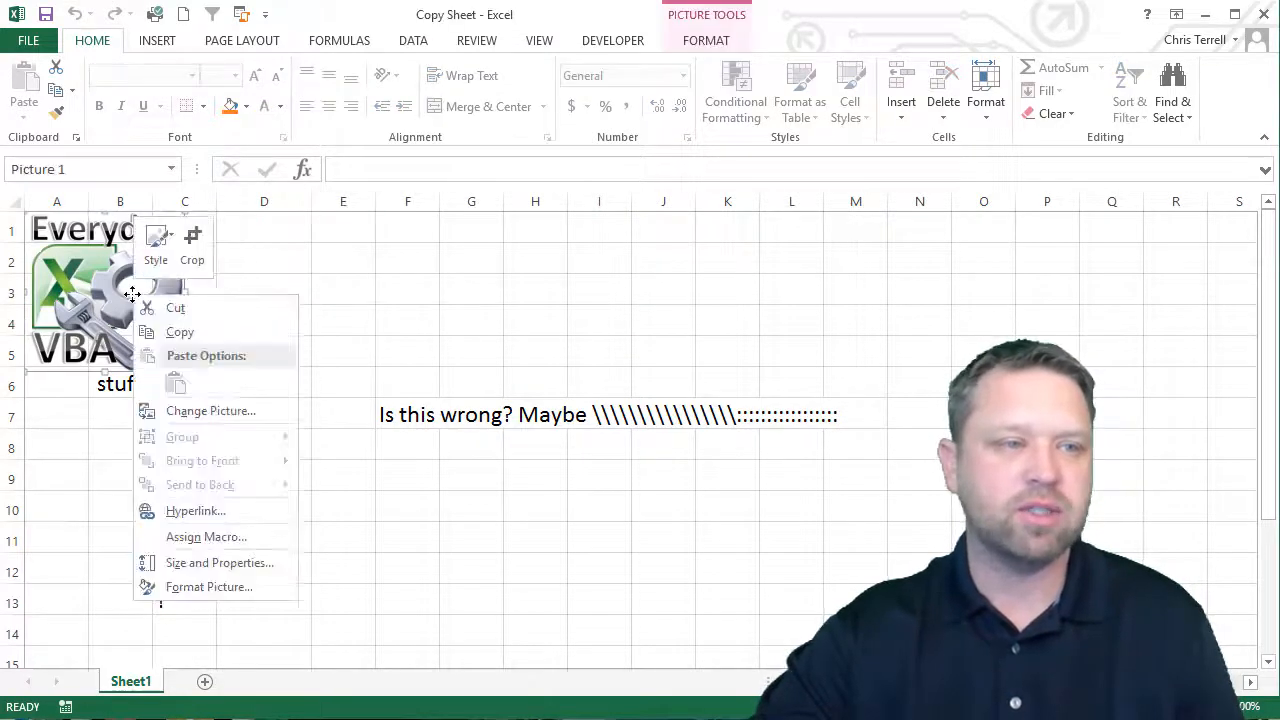
{"action": "left_click", "coordinate": [206, 536]}
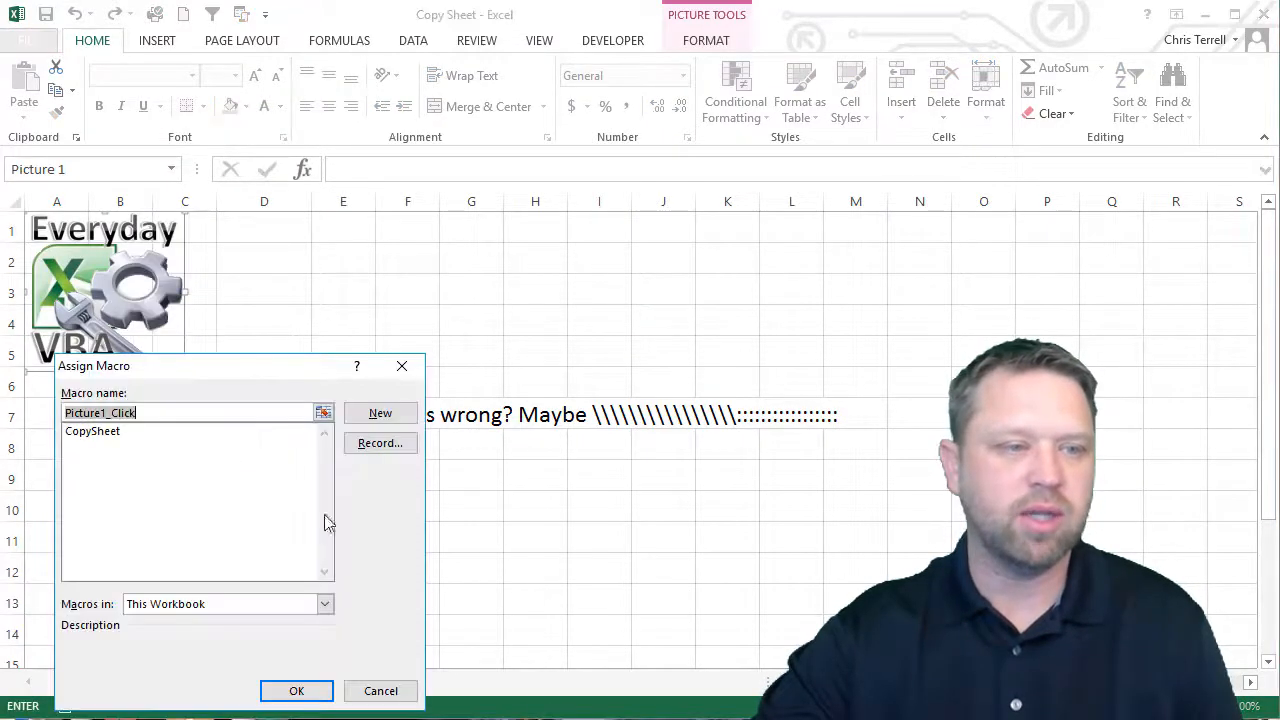
{"action": "left_click", "coordinate": [92, 430]}
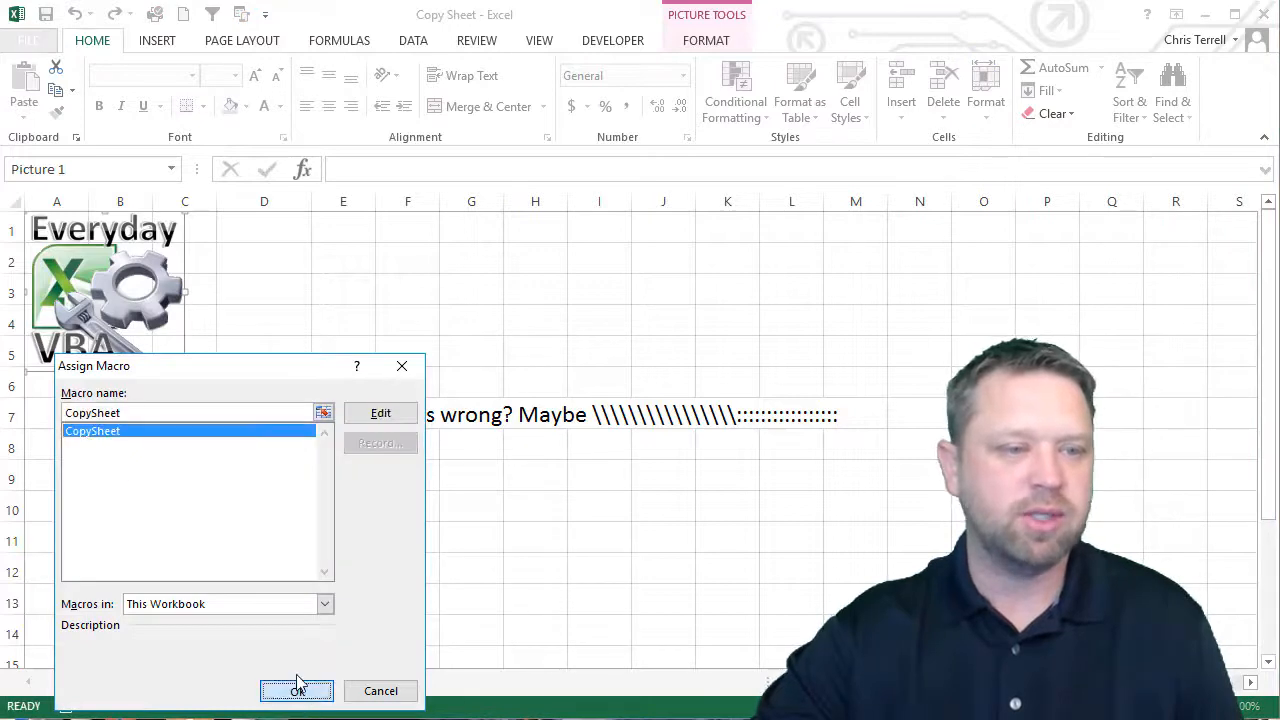
{"action": "left_click", "coordinate": [296, 691]}
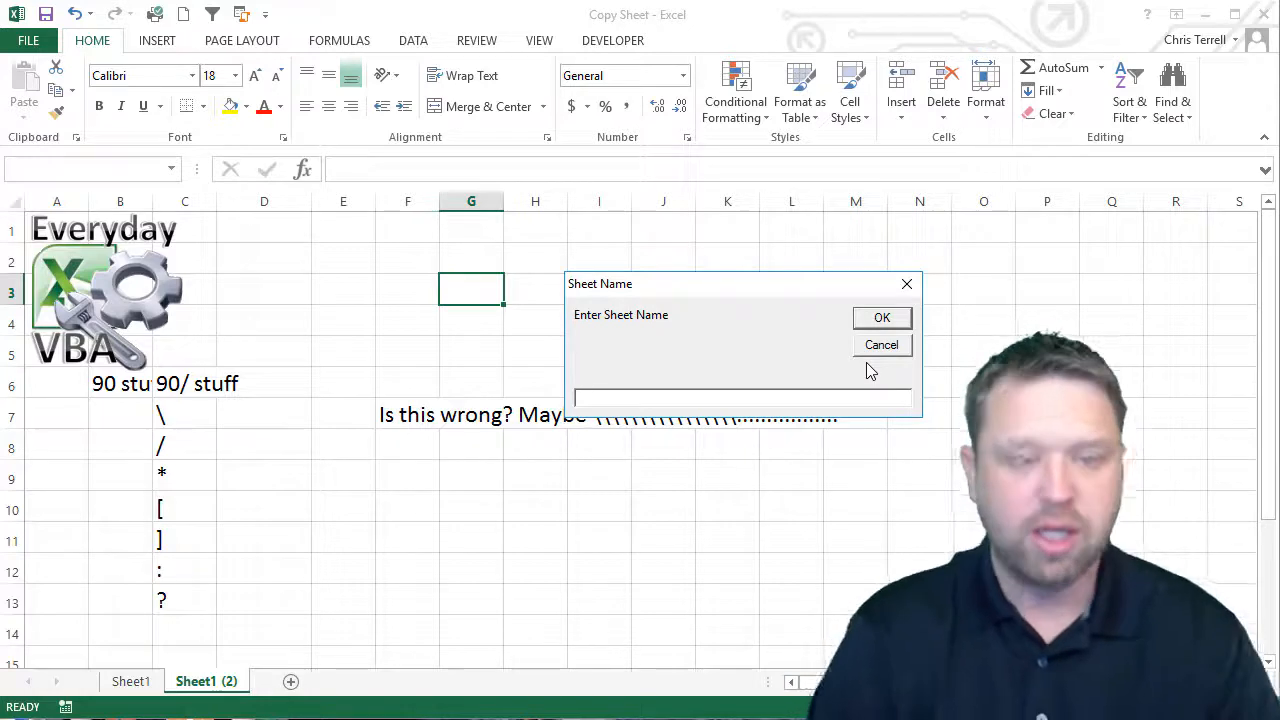
Enter '///This Is a New Sheet\\' as the sheet name and confirm.
{"action": "type", "text": "/////This Is"}
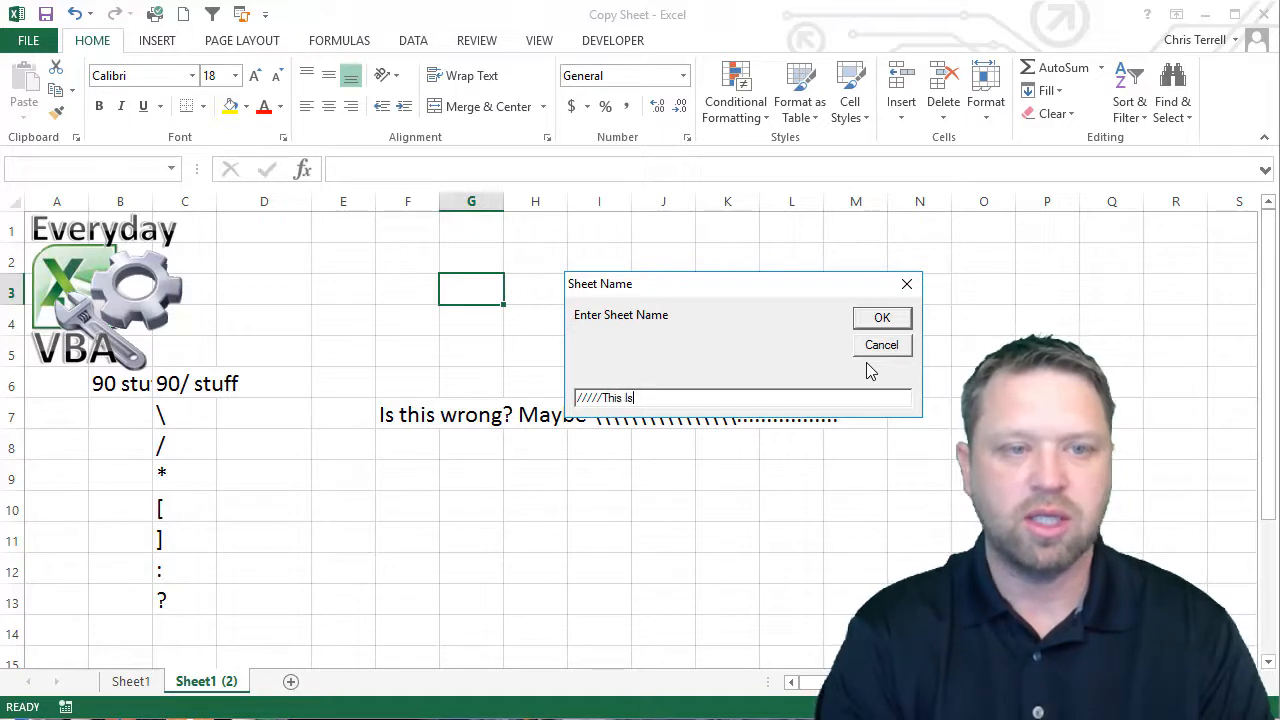
{"action": "type", "text": "a New Sheet"}
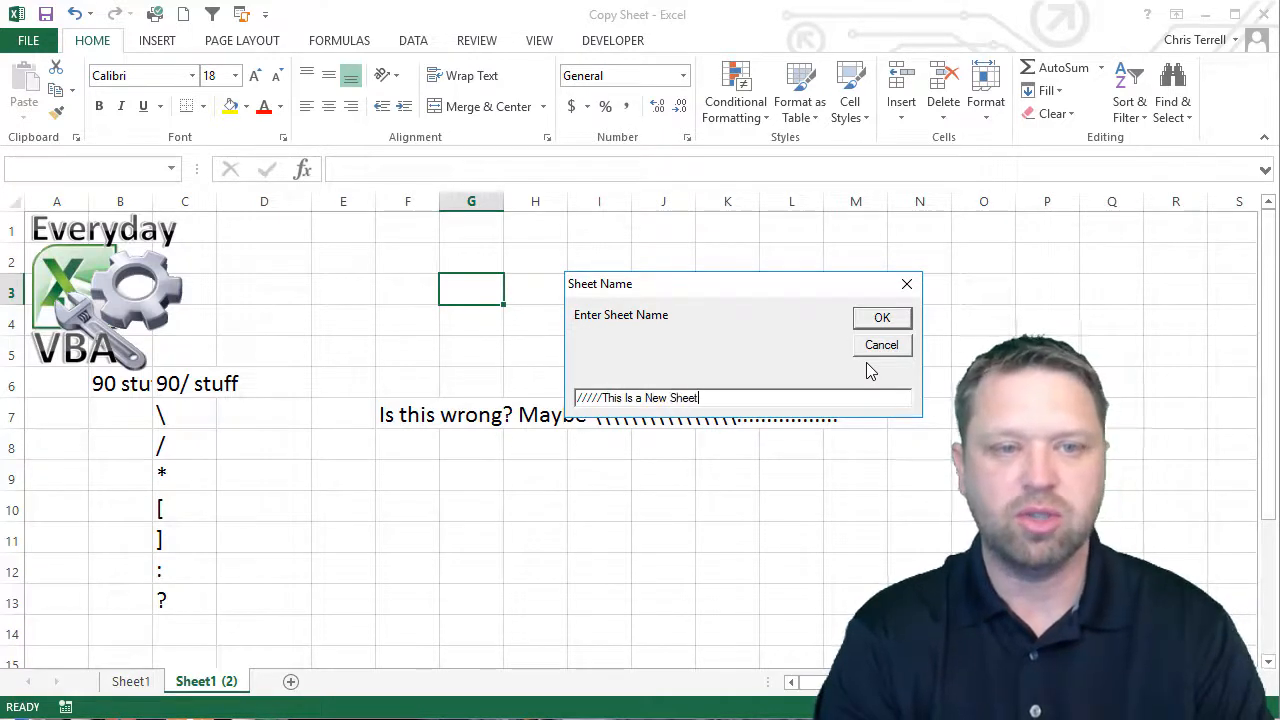
{"action": "type", "text": "\\\\"}
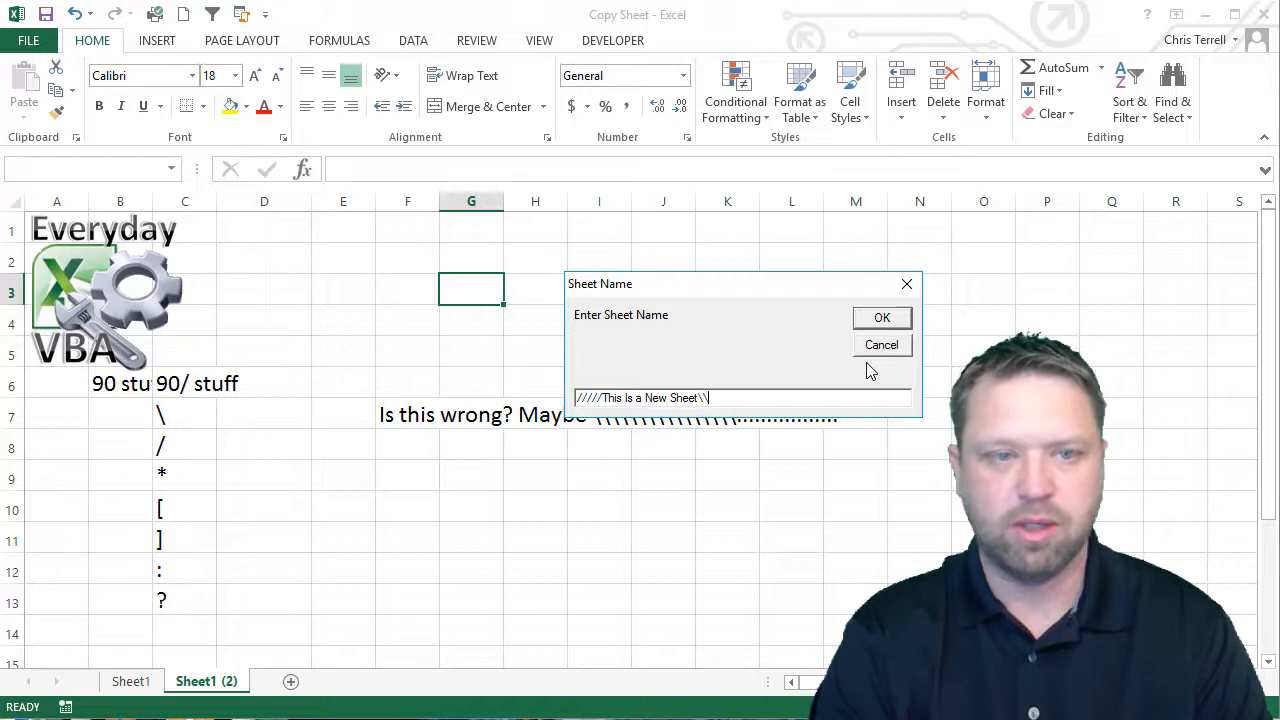
{"action": "type", "text": "\\\\"}
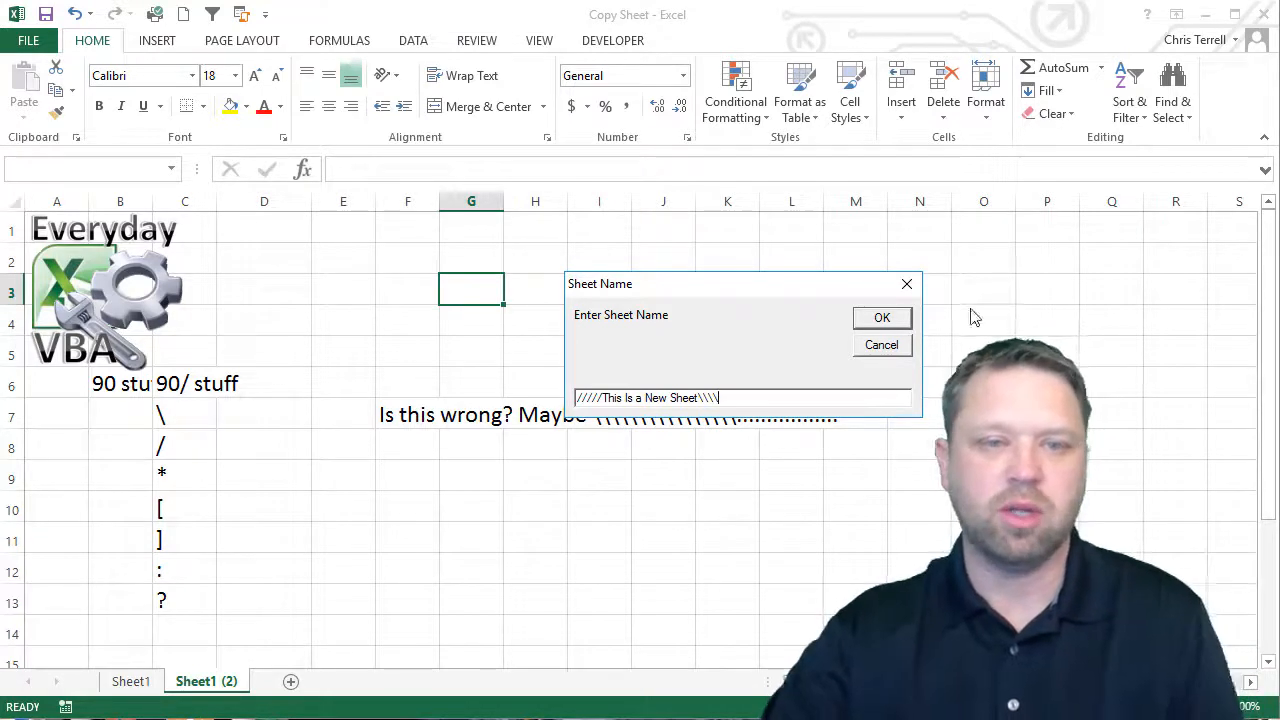
{"action": "left_click", "coordinate": [881, 317]}
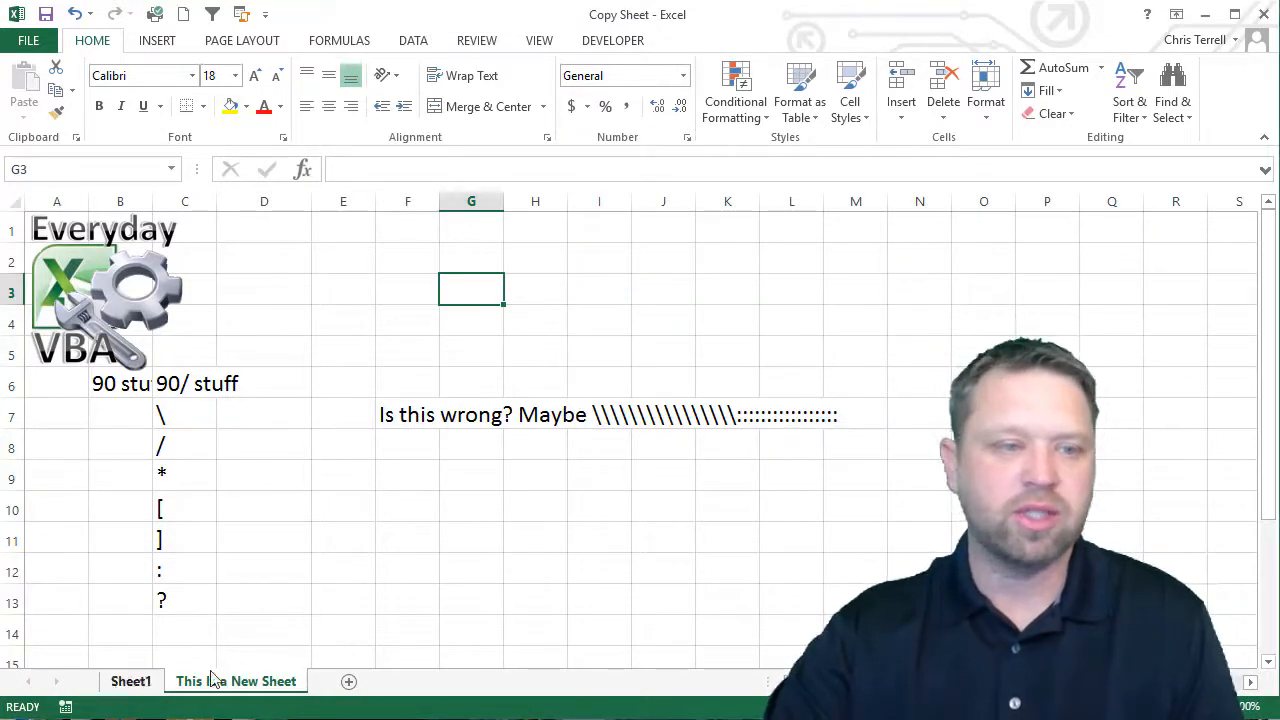